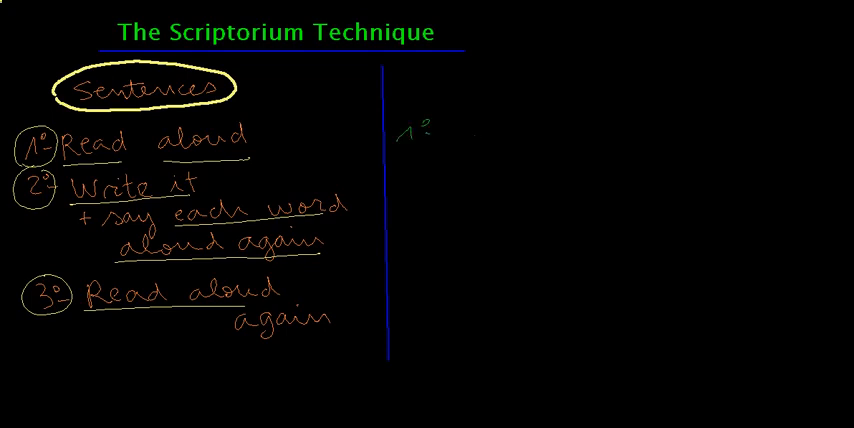
Draw a green line after step 1, then begin step 2's sentence 'Quiero aprender'
left_click_drag(455, 135, 680, 126)
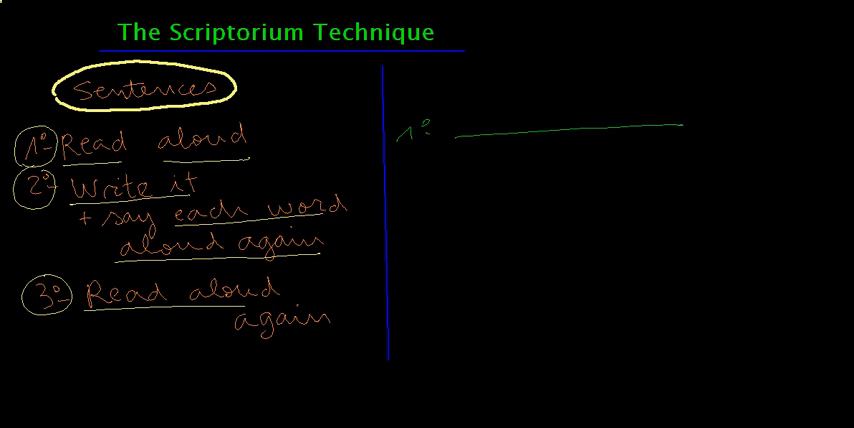
left_click(413, 186)
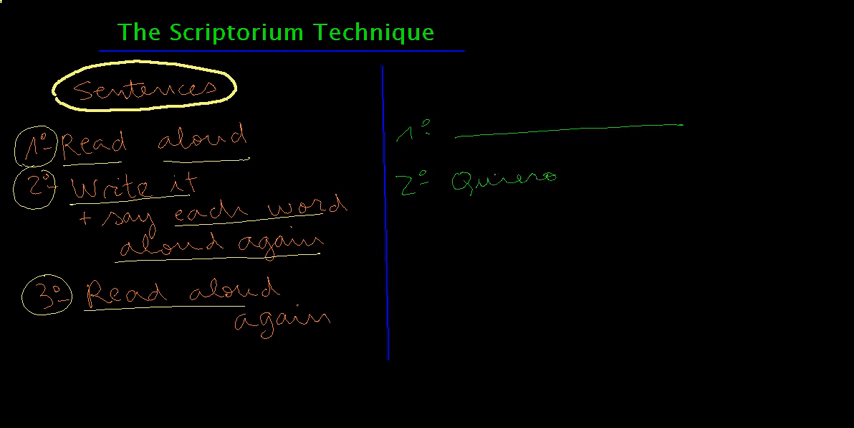
type("aprender español.")
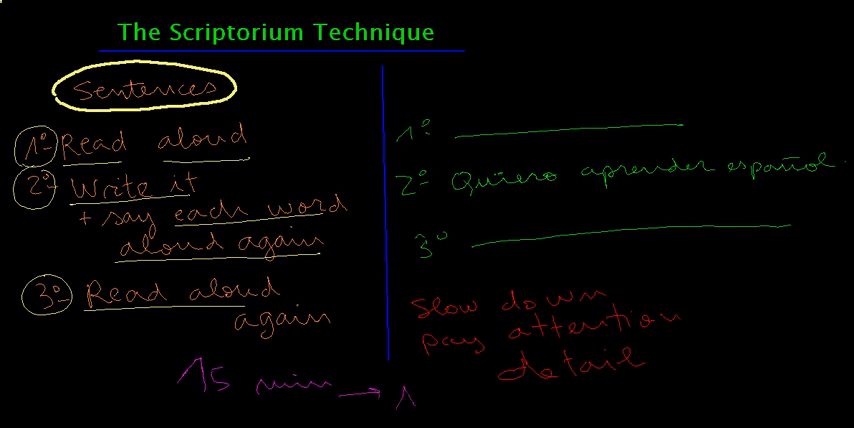
Finish the purple bottom note so it reads '15 min → 1 page.'
type("pag")
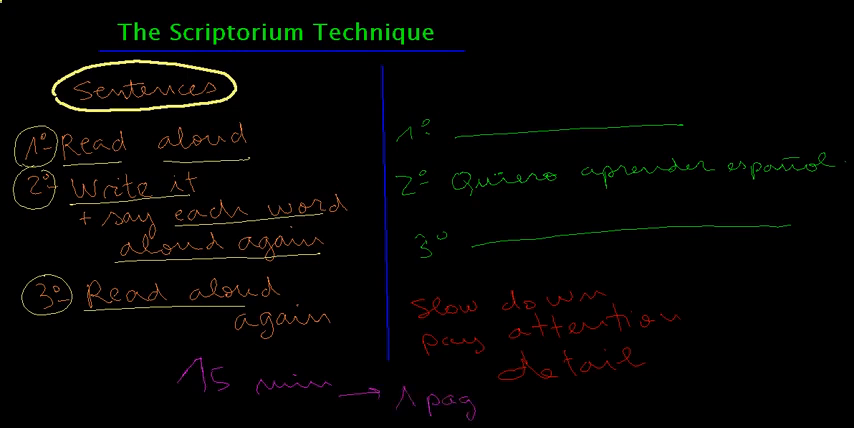
type("e.")
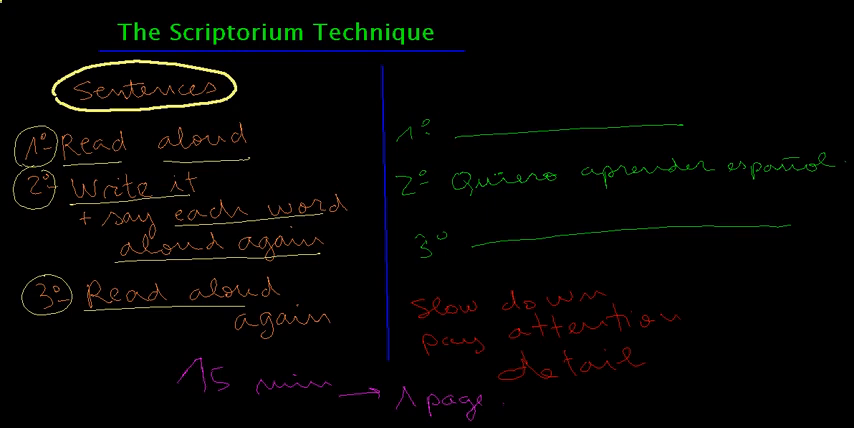